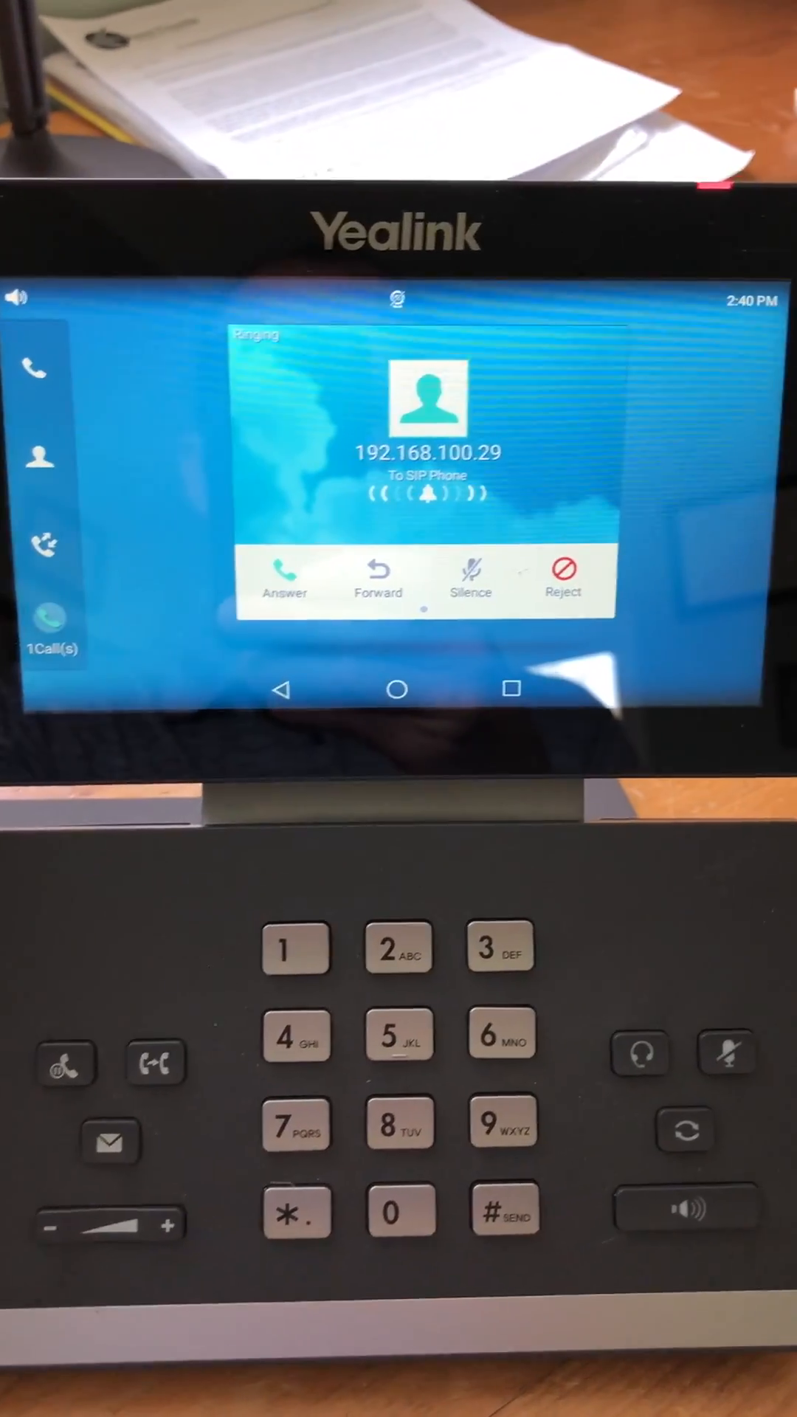
Acknowledge the incoming call from intercom 192.168.100.29 ringing on the Yealink phone.
click(285, 579)
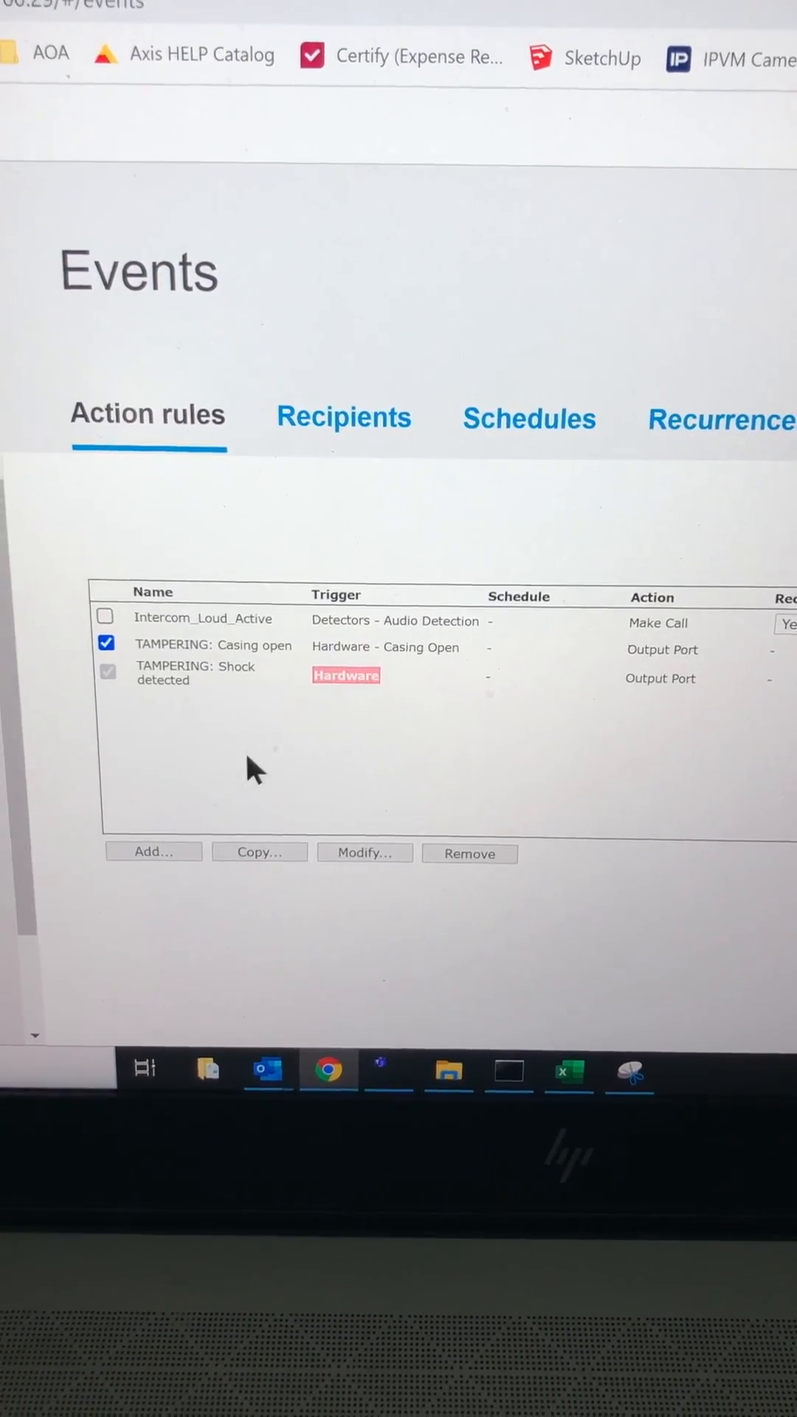
Select Intercom_Loud_Active and review its setup: audio detection triggers a call to Yealink Phone.
click(224, 621)
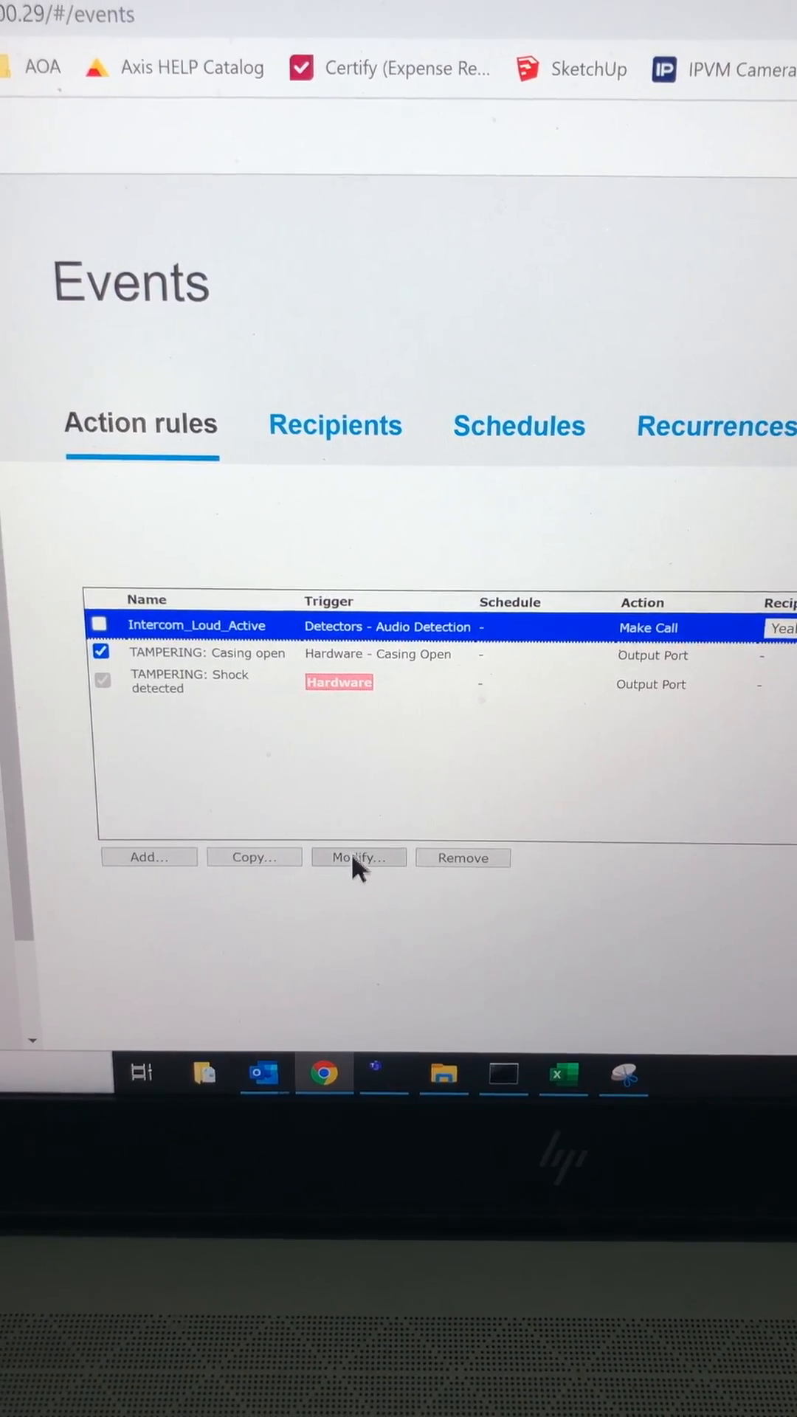
click(358, 856)
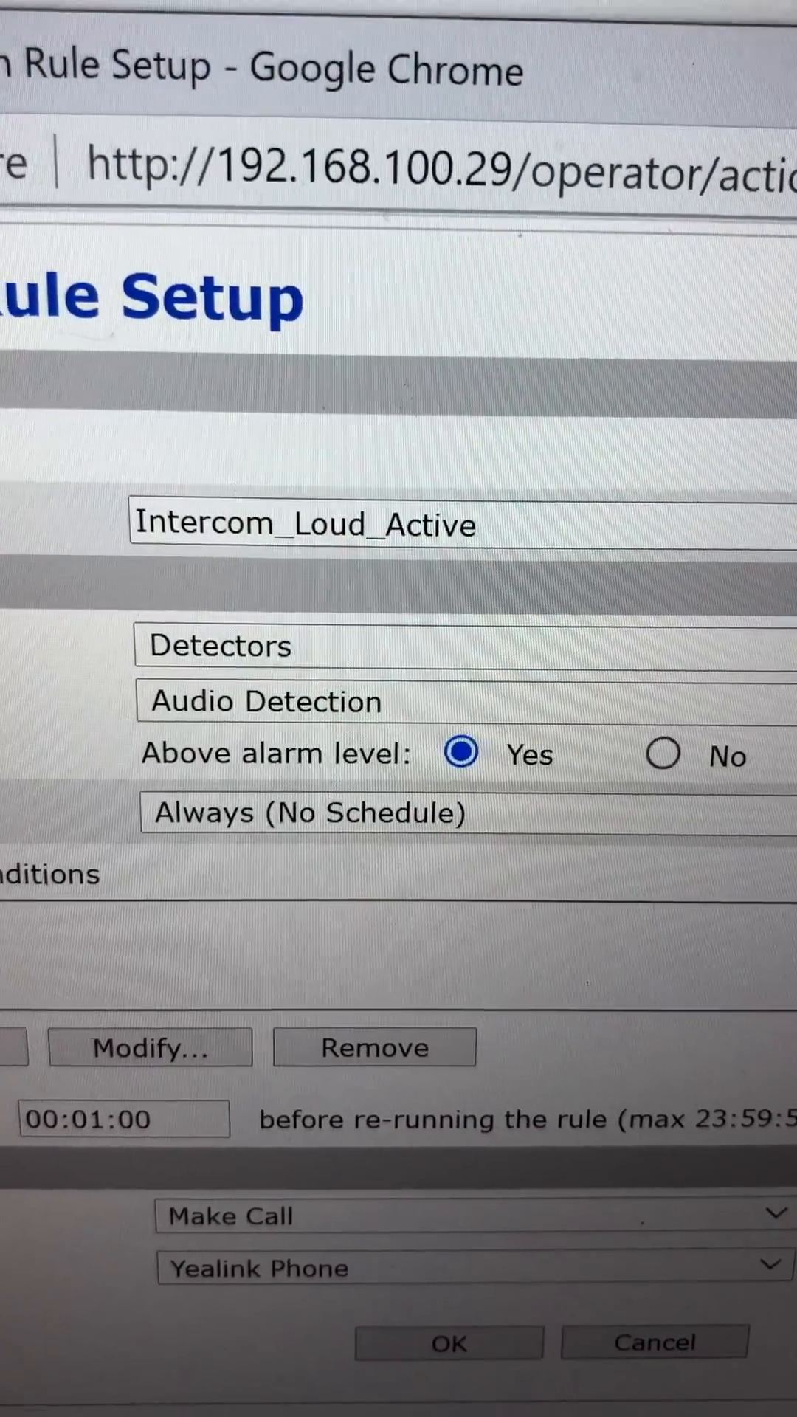
scroll(down, 3)
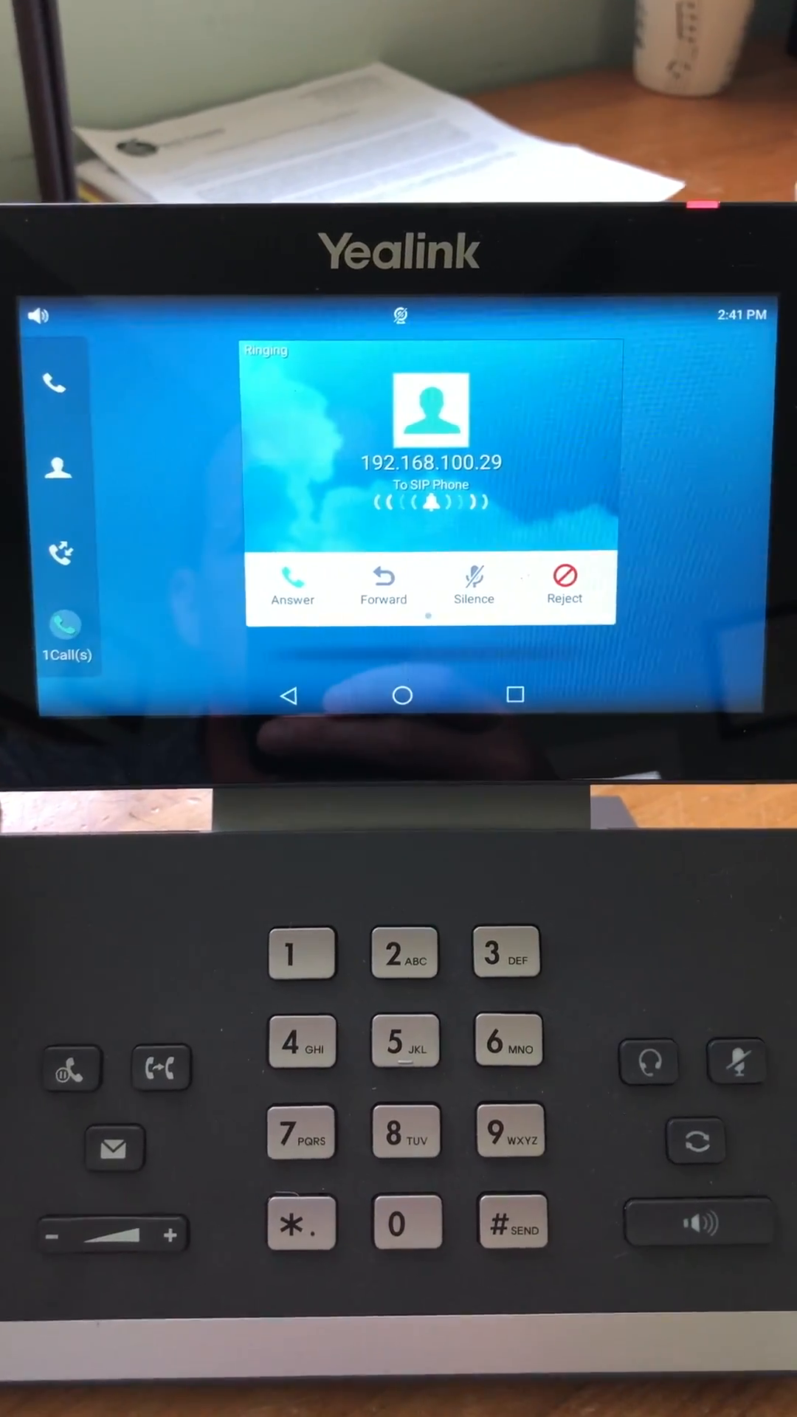
Answer the call from 192.168.100.29 so it is connected and talking.
click(292, 587)
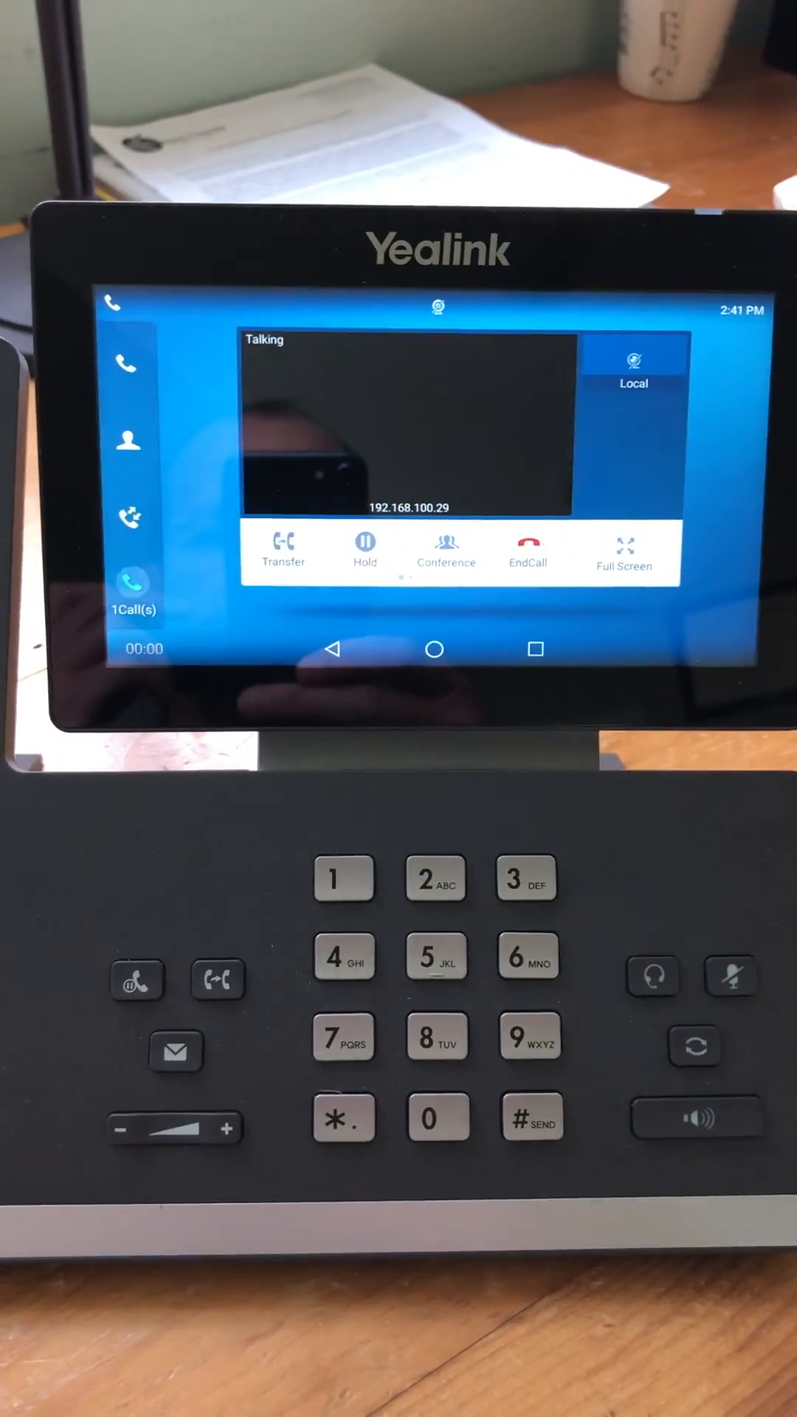